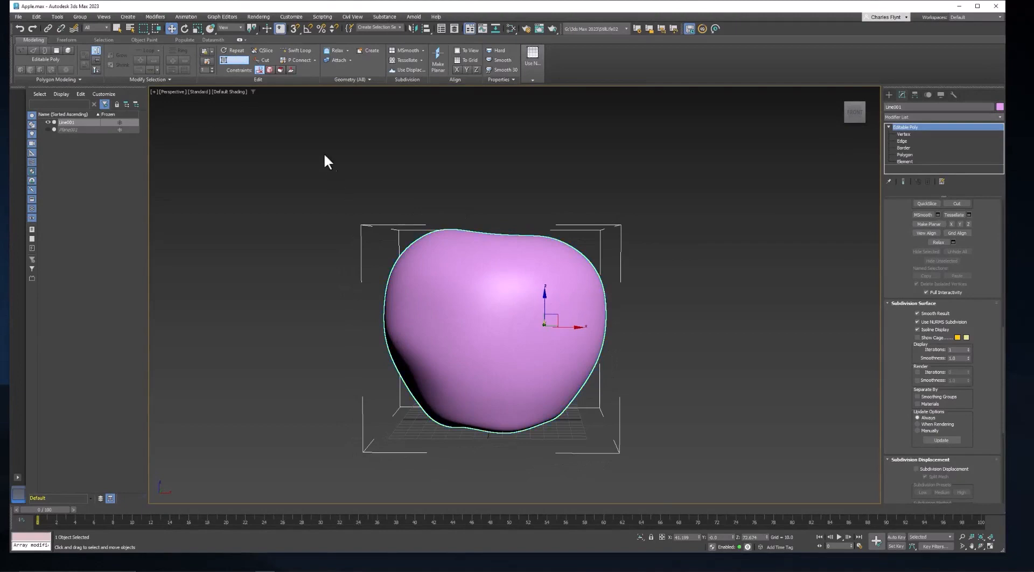
{"action": "mouse_move", "coordinate": [219, 218]}
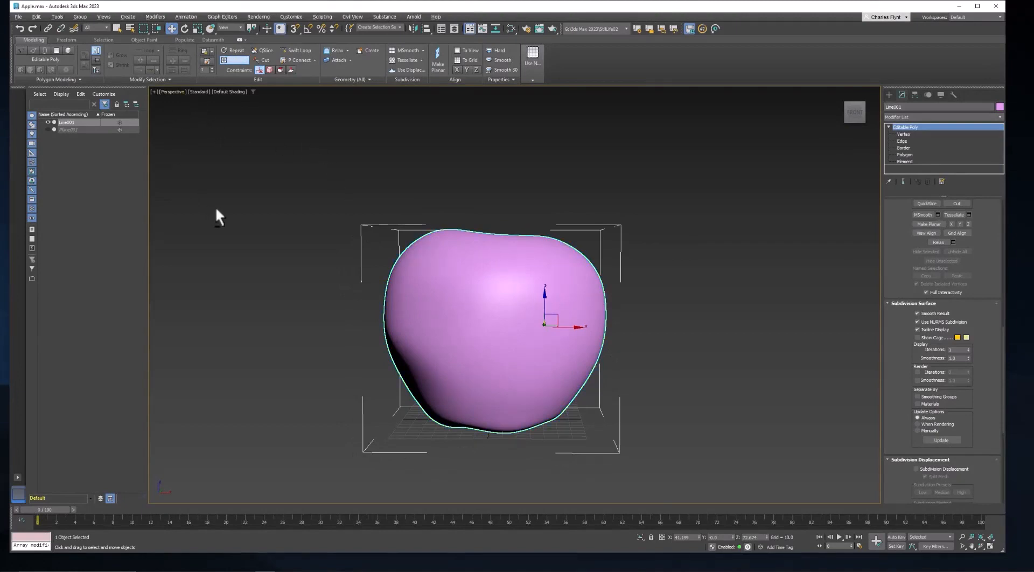
- Maximize the Top viewport to see the apple from directly above
{"action": "key", "text": "alt+w"}
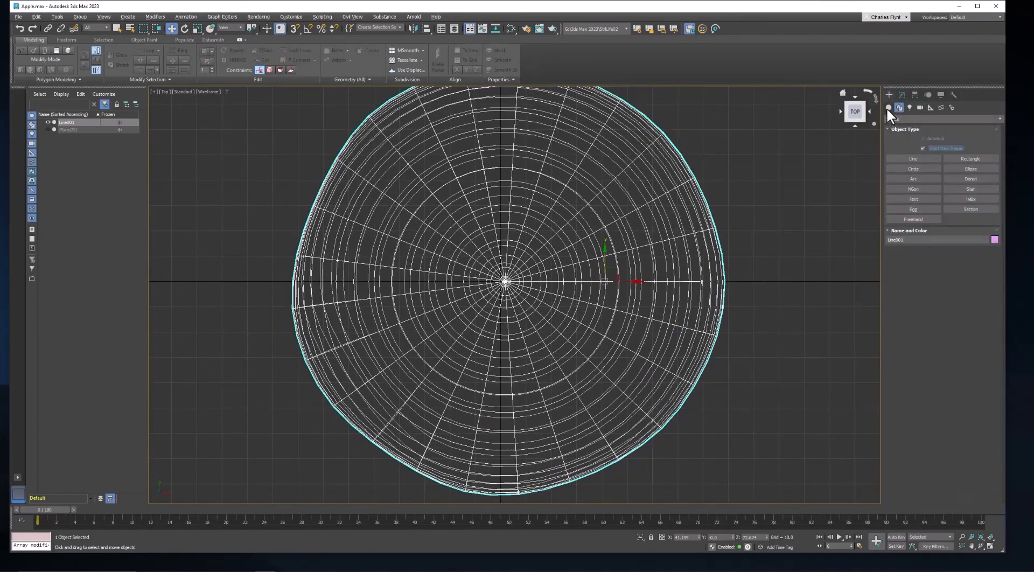
- Choose the Cylinder primitive from Standard Primitives to start the stem
{"action": "left_click", "coordinate": [898, 107]}
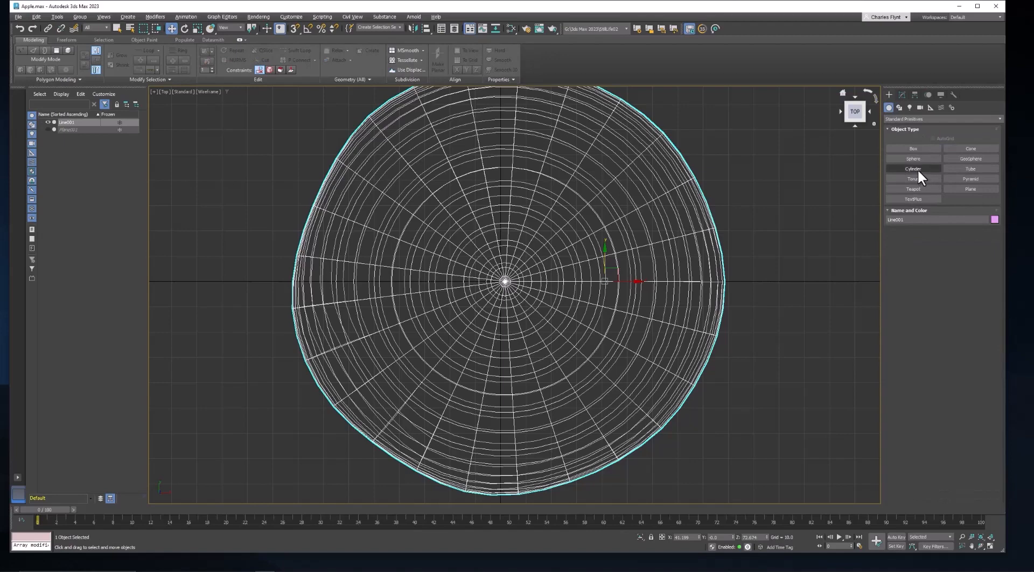
{"action": "left_click", "coordinate": [912, 168]}
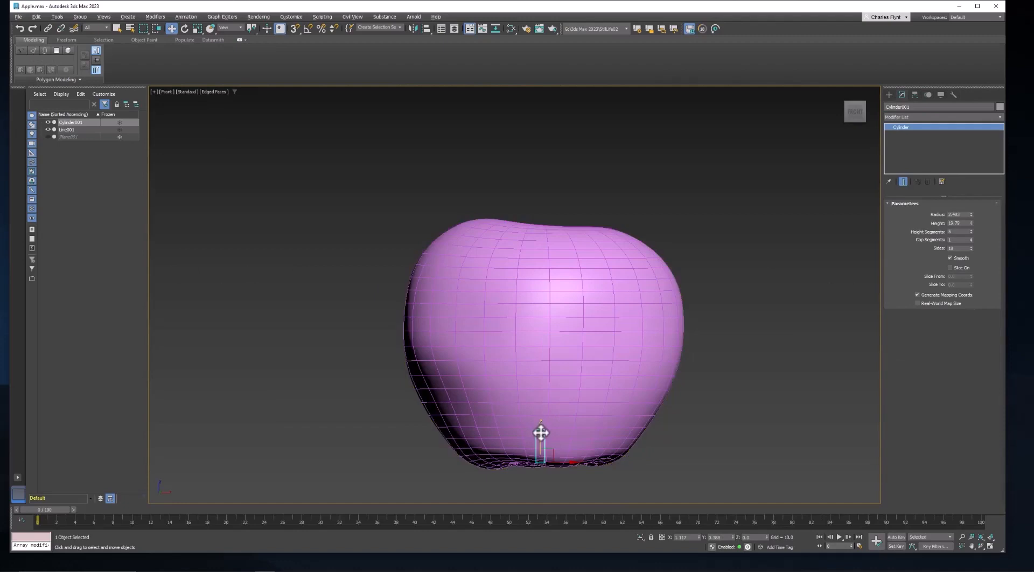
- Move the cylinder up onto the apple's top and raise its Height to make the stem taller
{"action": "left_click_drag", "start_coordinate": [540, 432], "coordinate": [540, 197]}
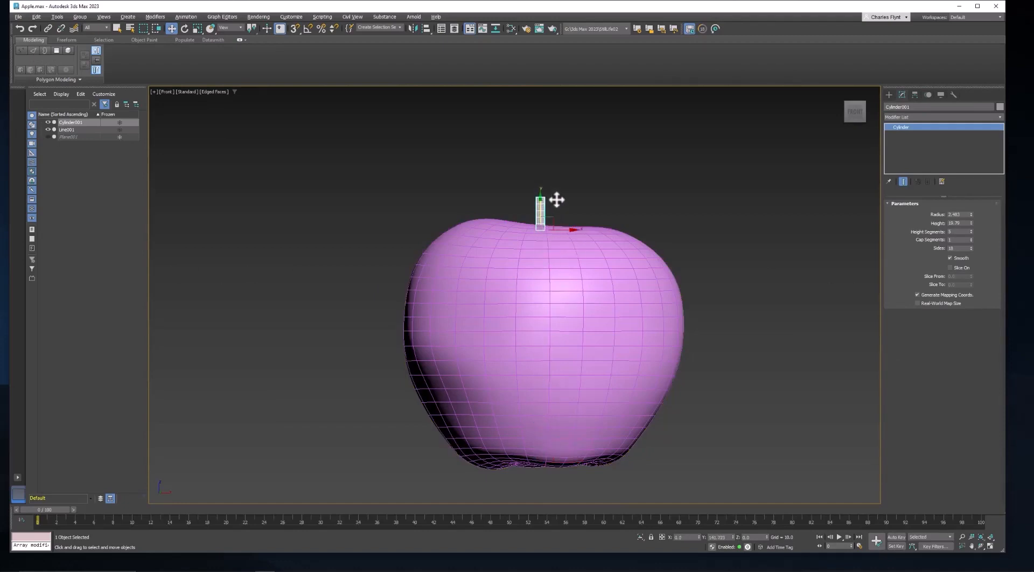
{"action": "mouse_move", "coordinate": [711, 275]}
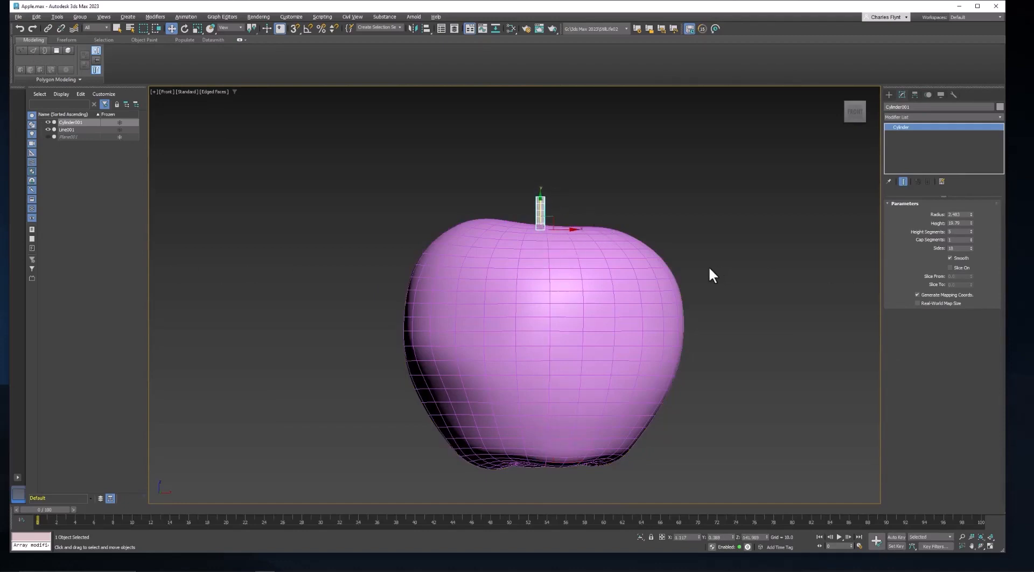
{"action": "mouse_move", "coordinate": [226, 132]}
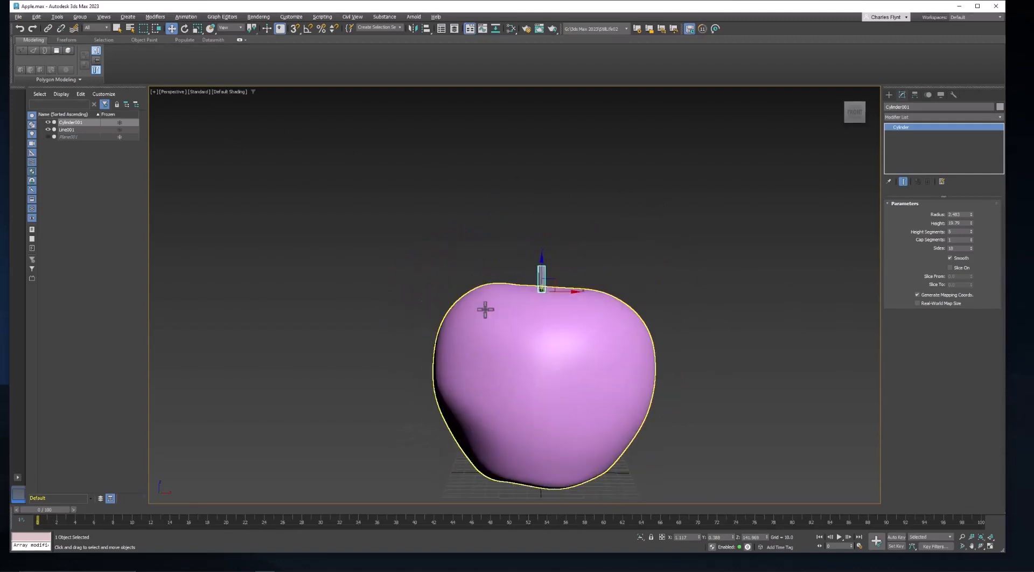
{"action": "key", "text": "z"}
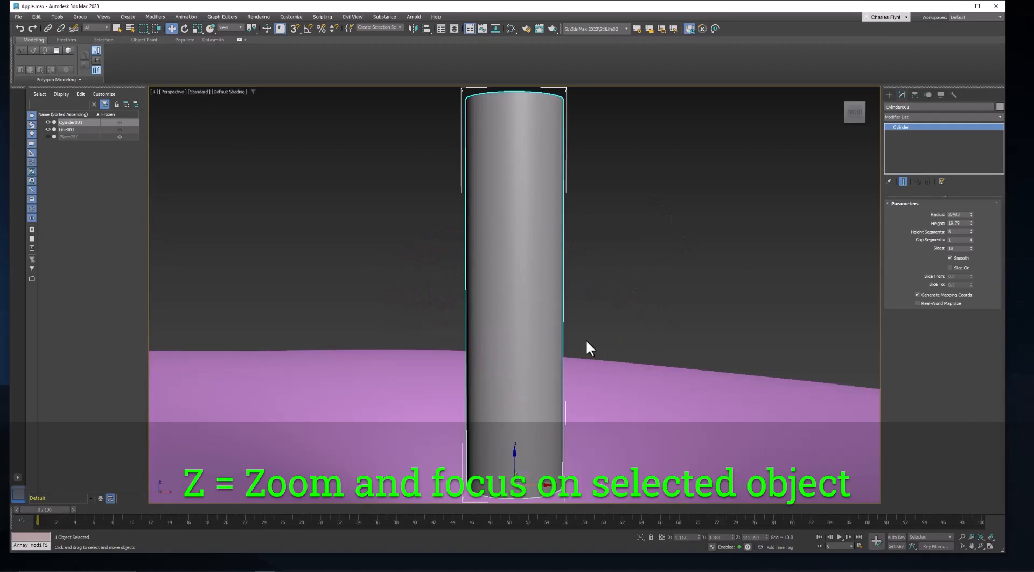
{"action": "key", "text": "z"}
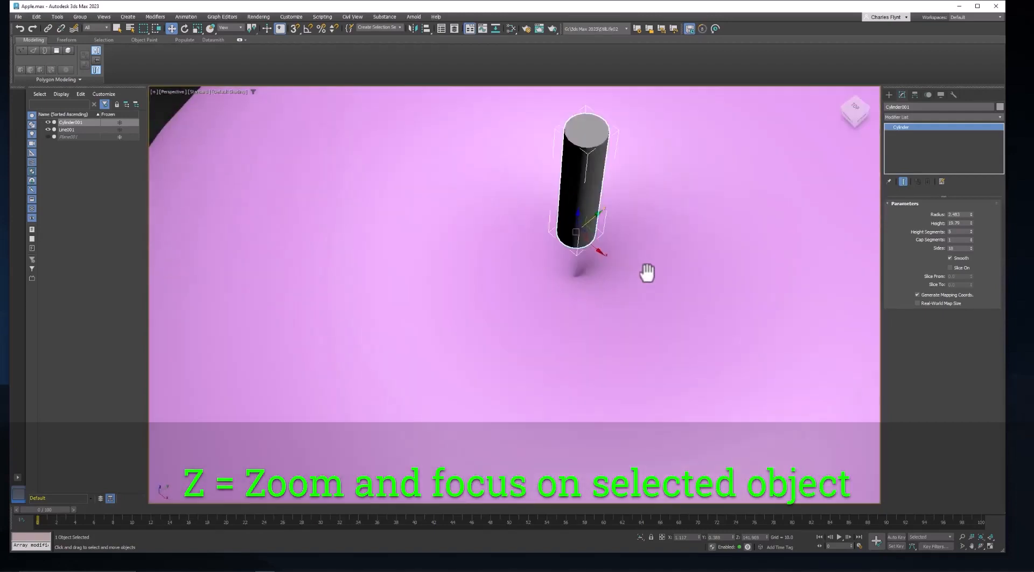
{"action": "key", "text": "z"}
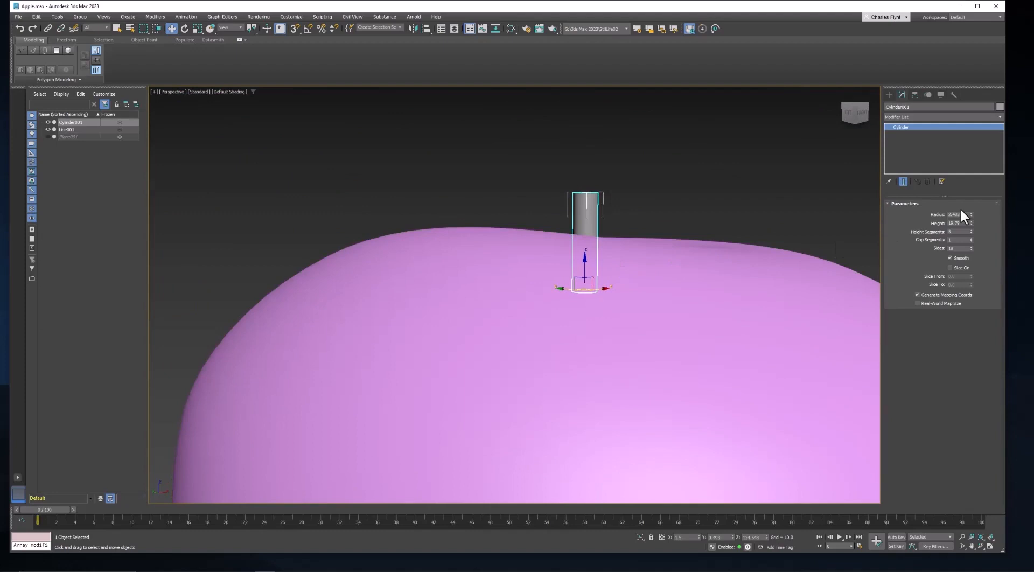
{"action": "left_click_drag", "start_coordinate": [970, 223], "coordinate": [970, 212]}
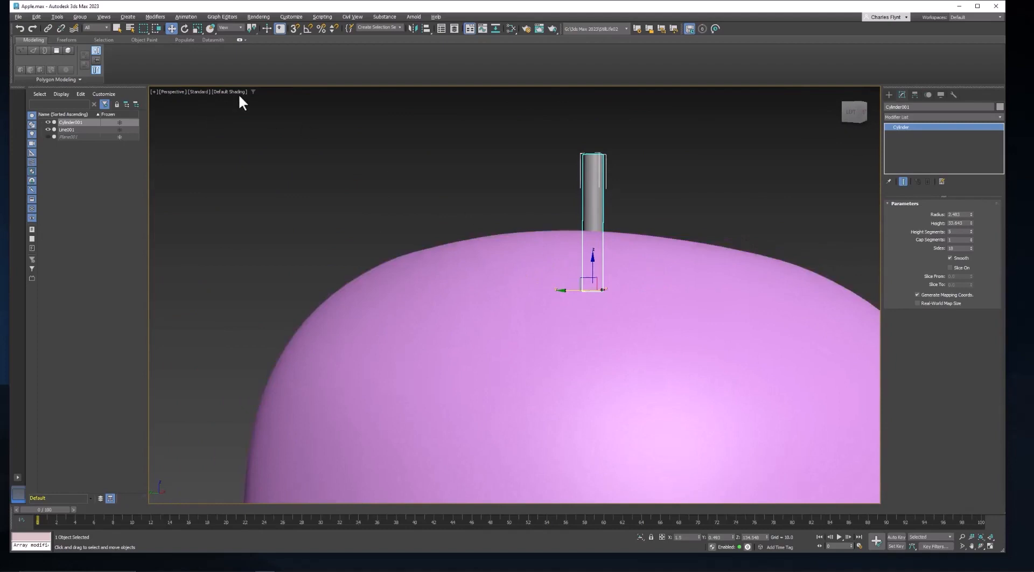
- Show Edged Faces on the shaded apple and stem
{"action": "left_click", "coordinate": [227, 91]}
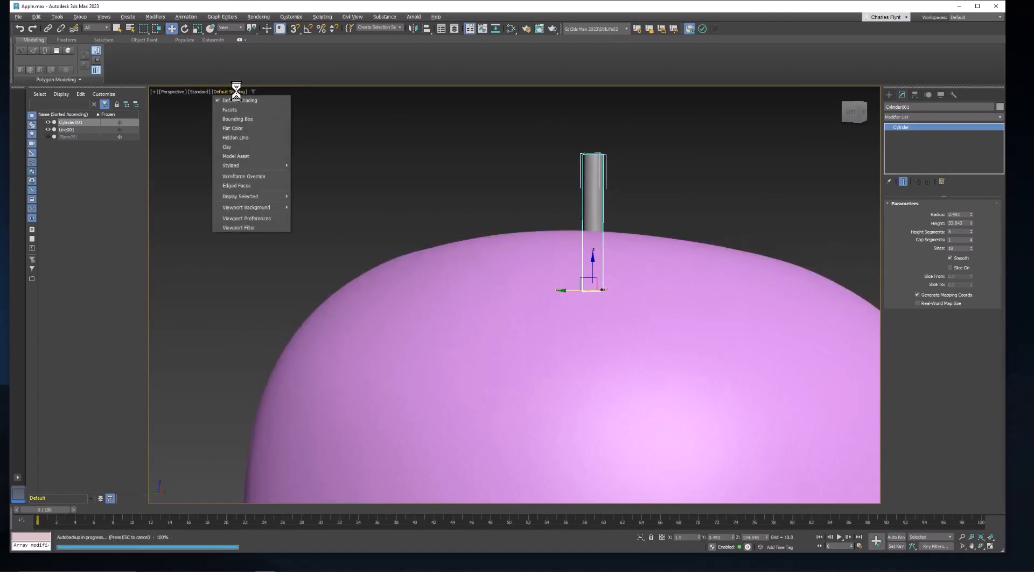
{"action": "left_click", "coordinate": [235, 185]}
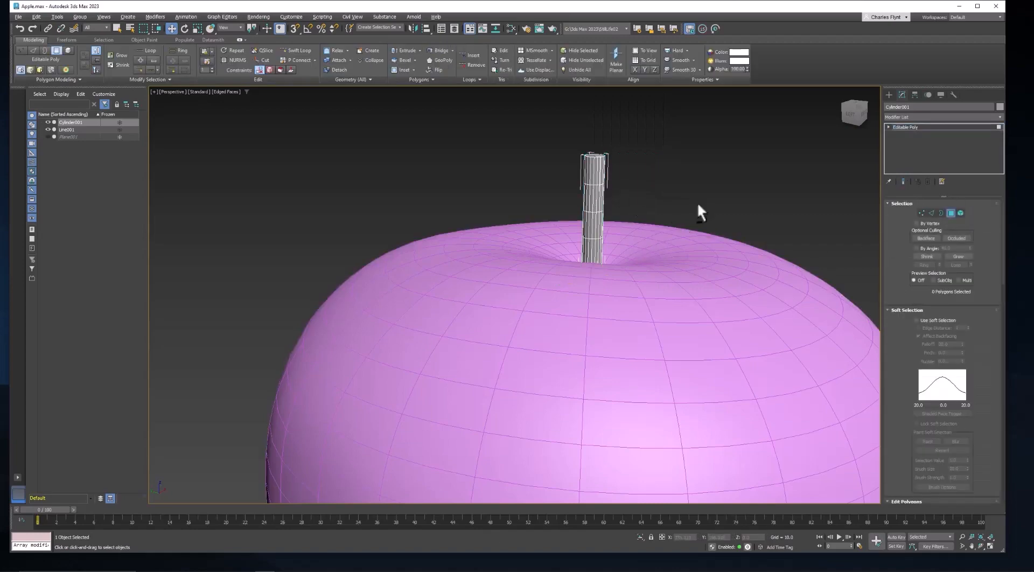
- Select the stem and toggle Wireframe Override on and off to check where its base sits inside the apple
{"action": "left_click", "coordinate": [595, 161]}
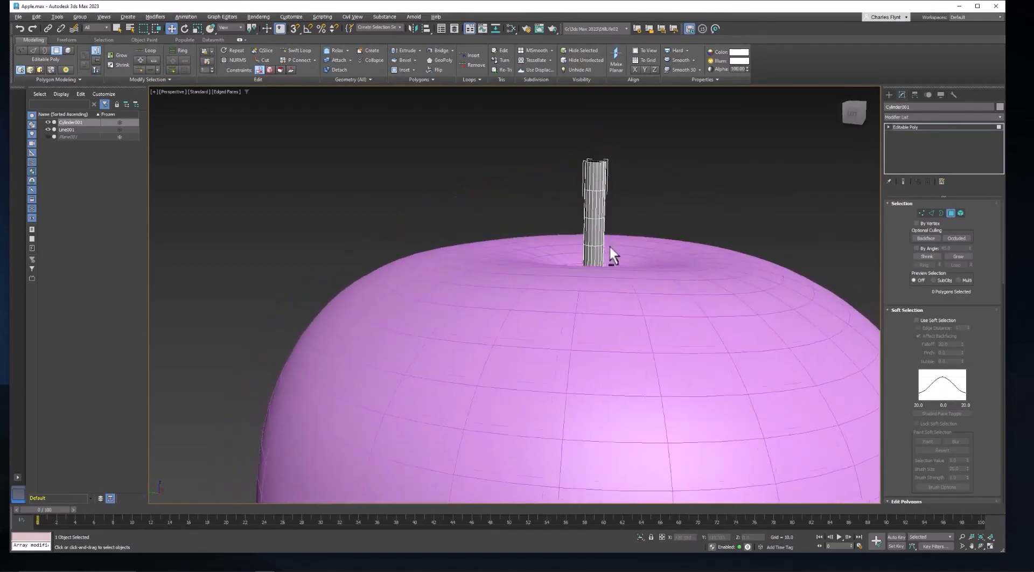
{"action": "left_click", "coordinate": [229, 92]}
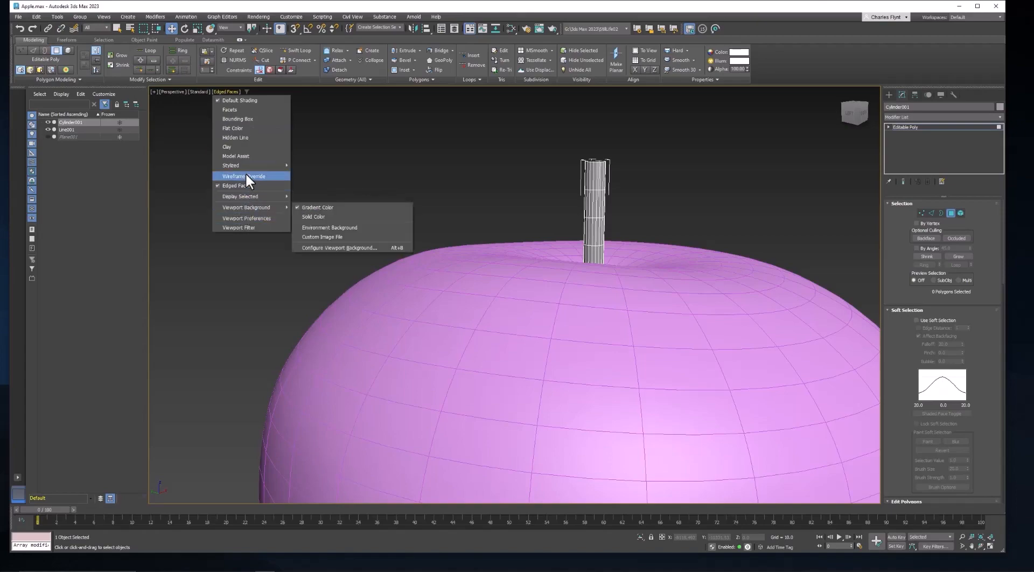
{"action": "left_click", "coordinate": [244, 176]}
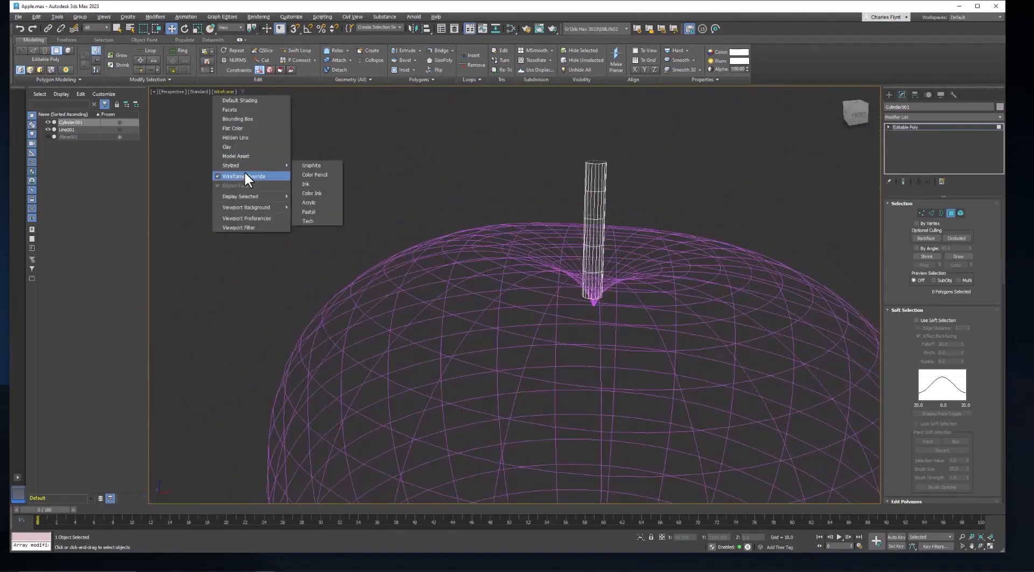
{"action": "left_click", "coordinate": [245, 176]}
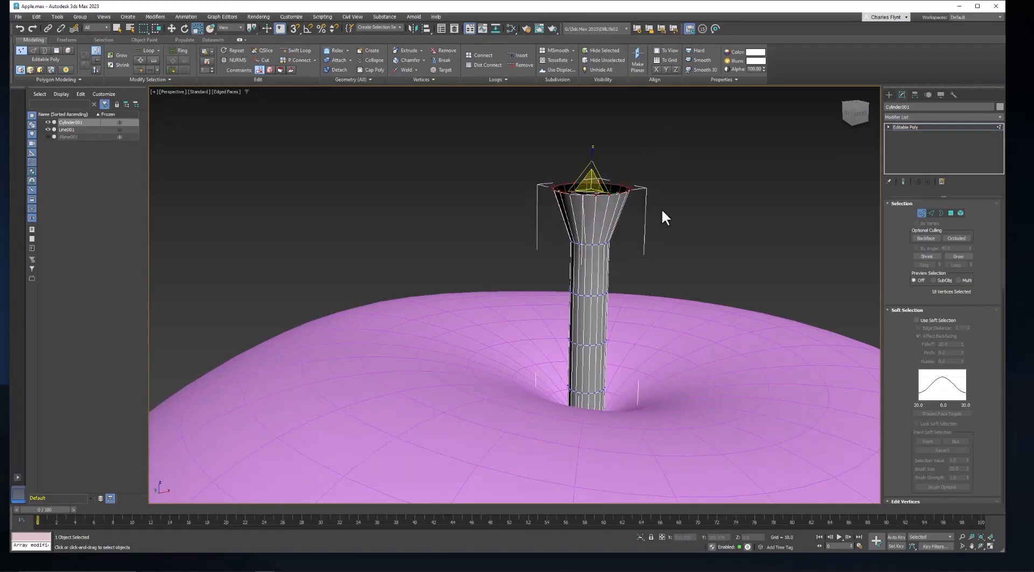
- Flare the stem's top ring outward and check it through the wireframe before returning to Edged Faces shading
{"action": "left_click_drag", "start_coordinate": [662, 217], "coordinate": [555, 237]}
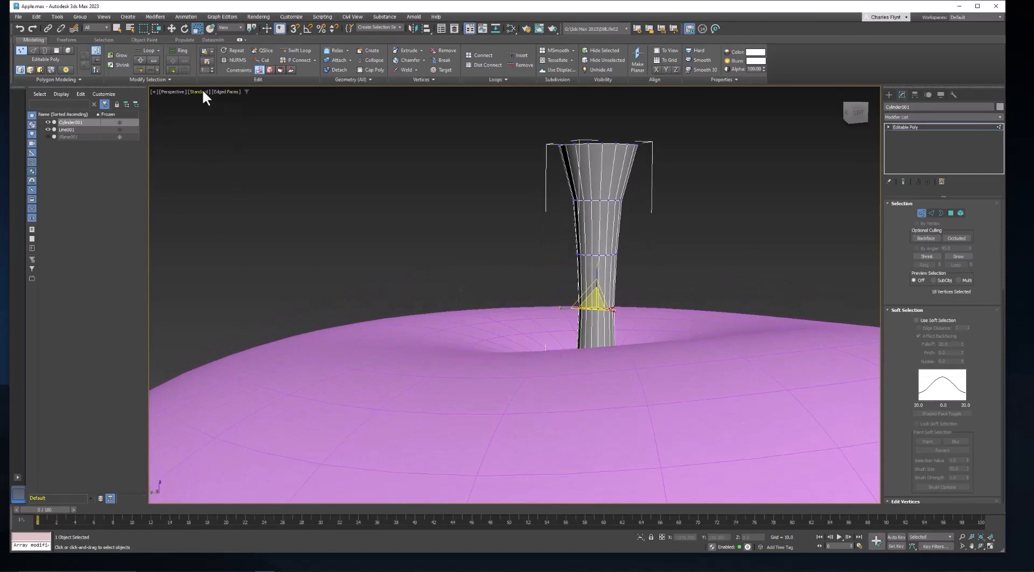
{"action": "left_click", "coordinate": [224, 92]}
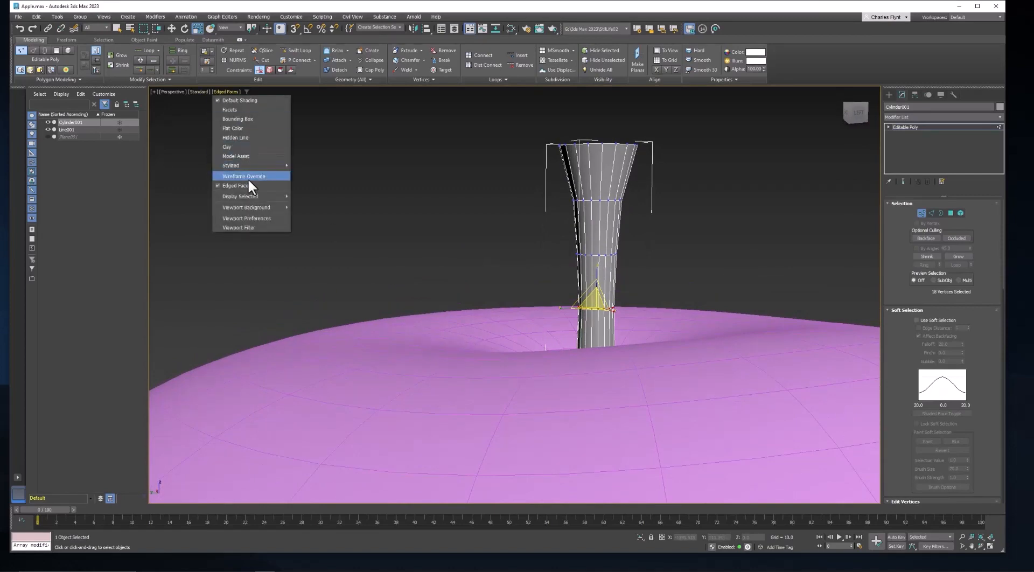
{"action": "left_click", "coordinate": [243, 176]}
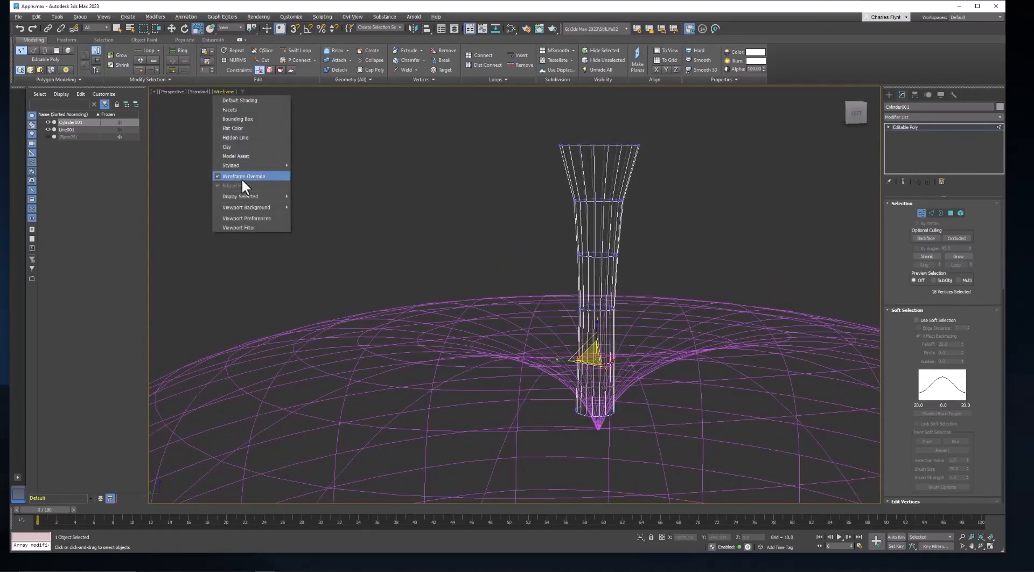
{"action": "left_click", "coordinate": [244, 176]}
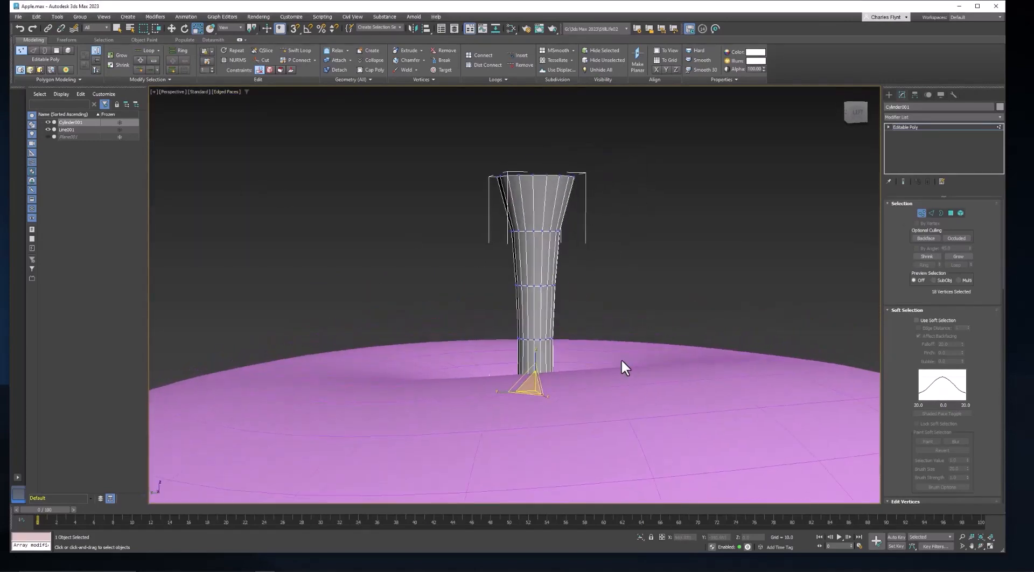
- Face the stem from the front and enable Soft Selection with a falloff of about 10
{"action": "key", "text": "f"}
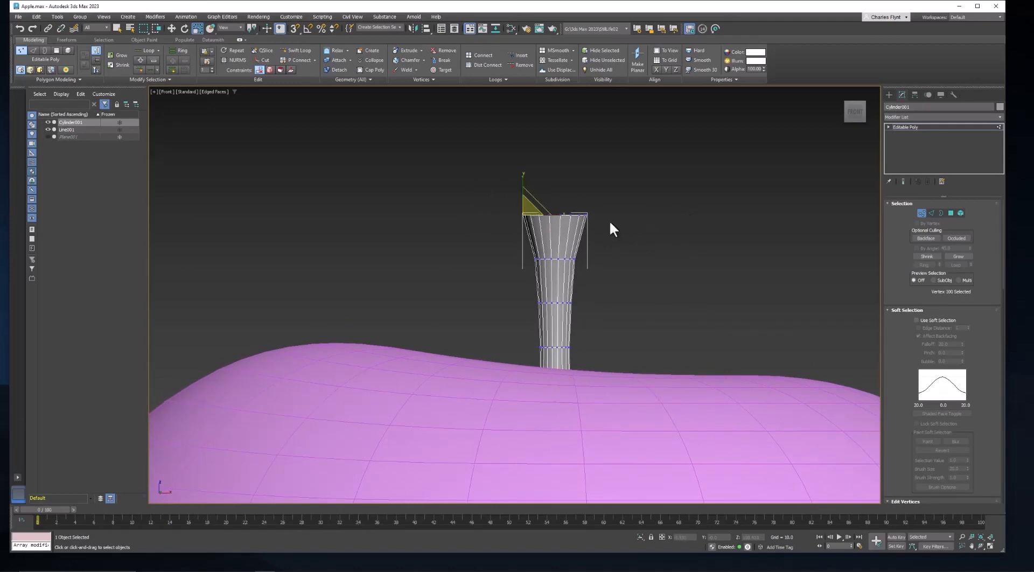
{"action": "mouse_move", "coordinate": [820, 246]}
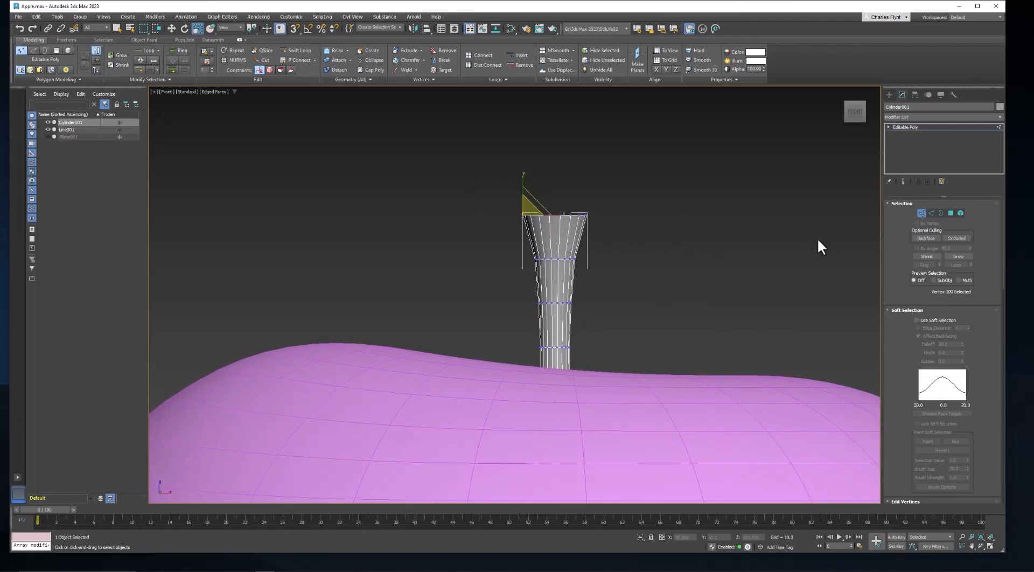
{"action": "left_click", "coordinate": [916, 320]}
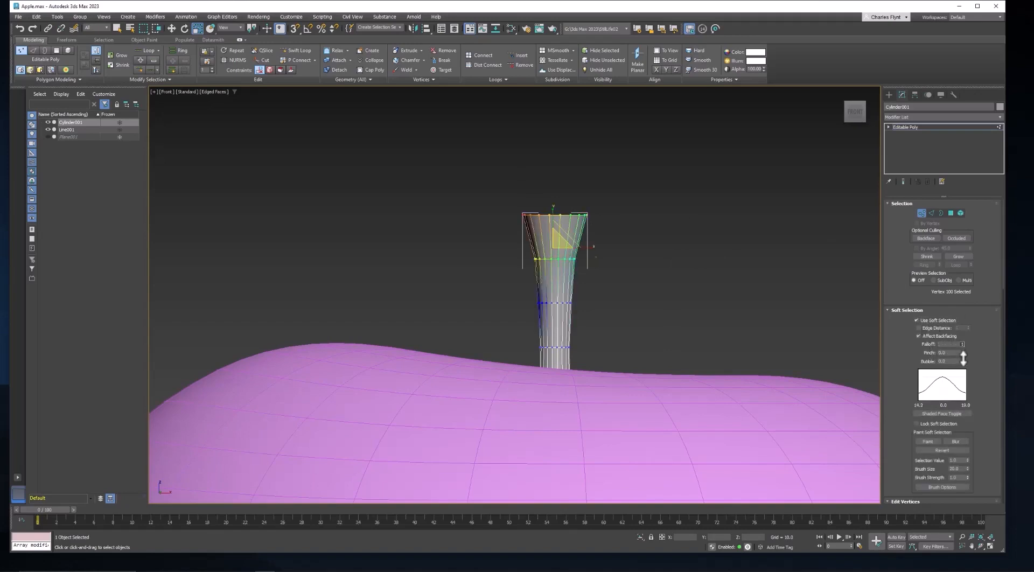
{"action": "left_click_drag", "start_coordinate": [963, 344], "coordinate": [963, 349]}
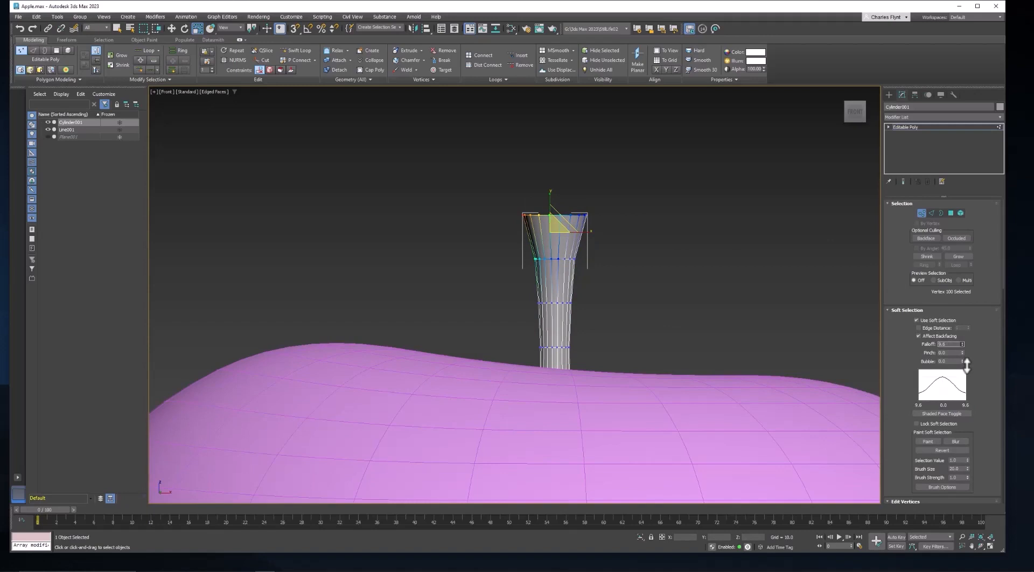
{"action": "left_click_drag", "start_coordinate": [965, 361], "coordinate": [965, 360]}
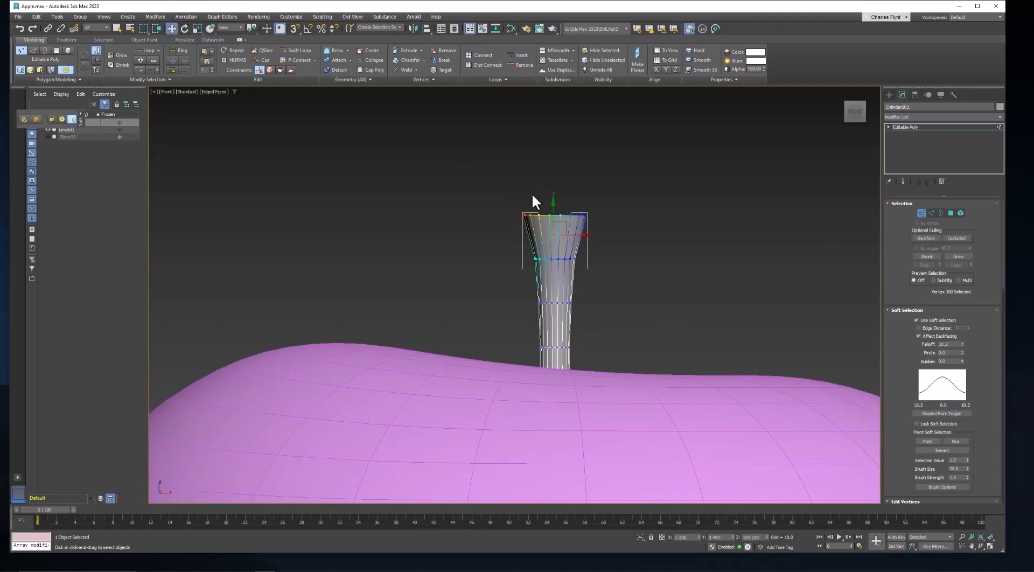
{"action": "mouse_move", "coordinate": [554, 210]}
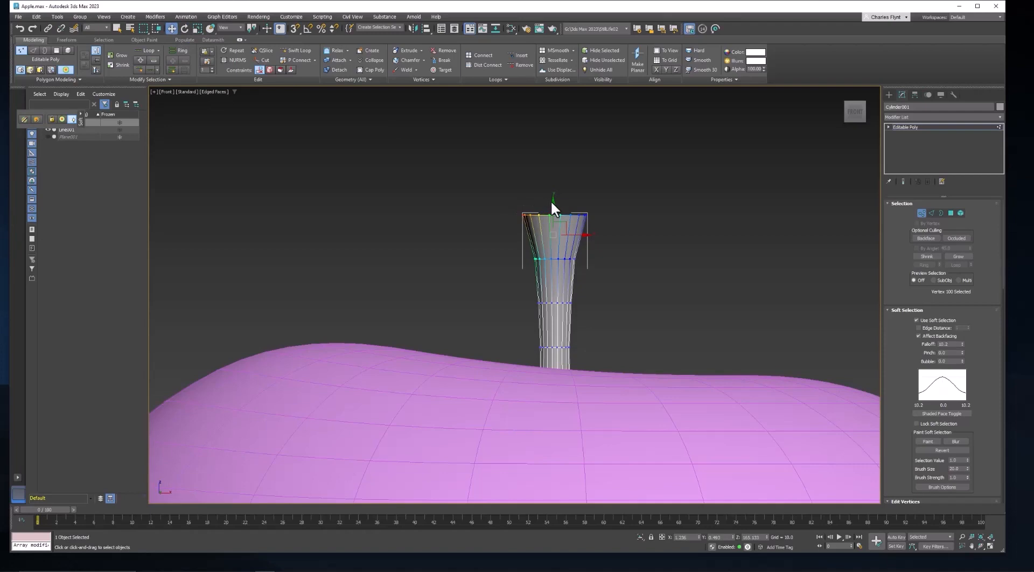
- Shift the stem's top rim sideways and push its vertices to leave the rim uneven
{"action": "left_click_drag", "start_coordinate": [553, 205], "coordinate": [554, 191]}
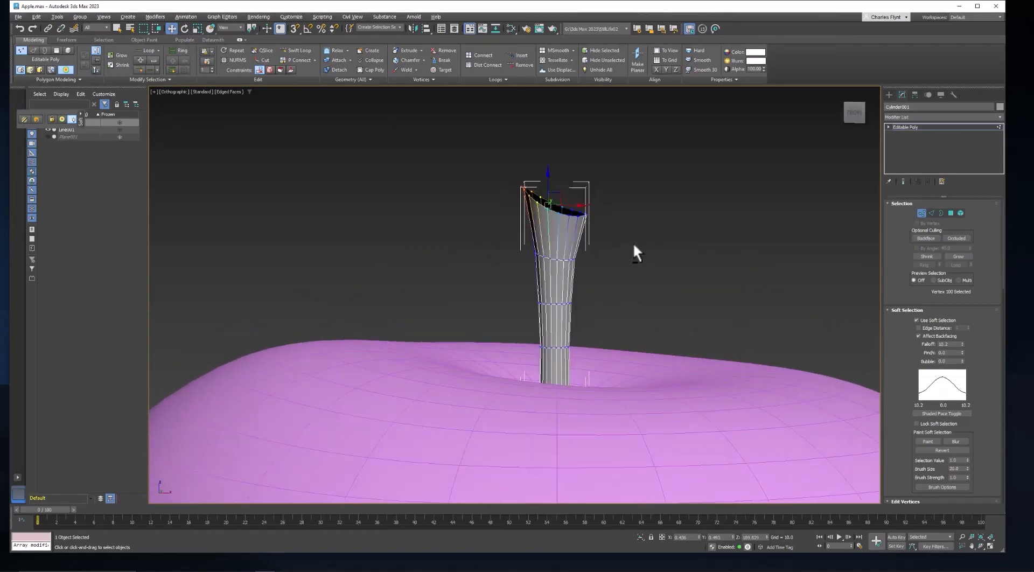
{"action": "mouse_move", "coordinate": [635, 232]}
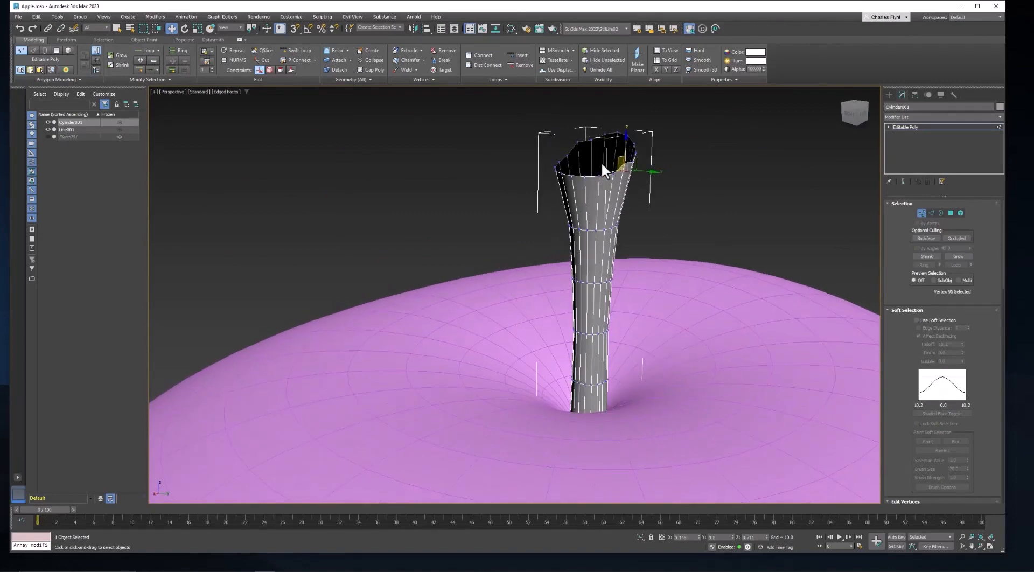
{"action": "left_click_drag", "start_coordinate": [622, 168], "coordinate": [562, 158]}
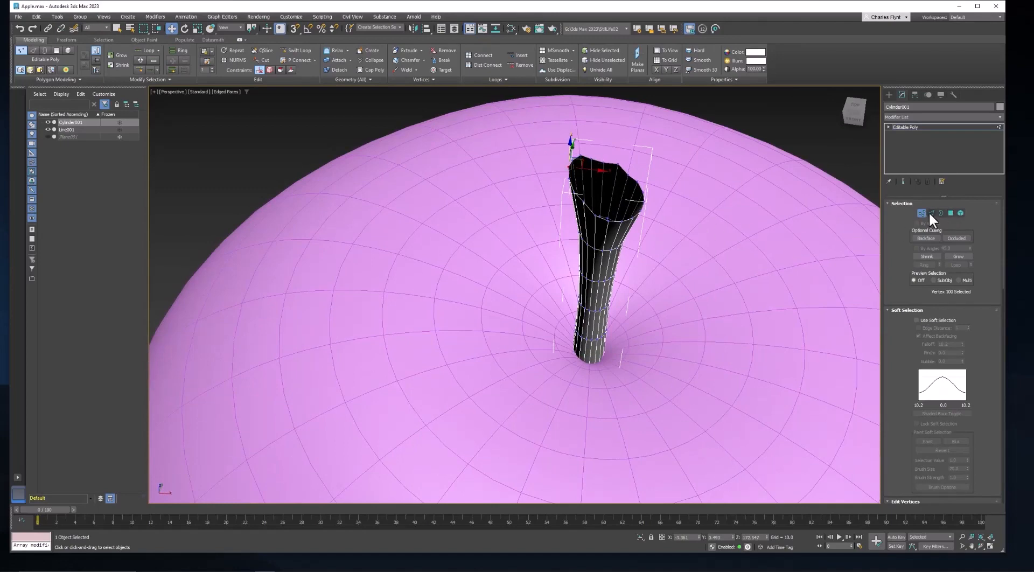
- Shift-scale the stem's top border inward into a rim and cap the remaining small opening
{"action": "left_click", "coordinate": [960, 213]}
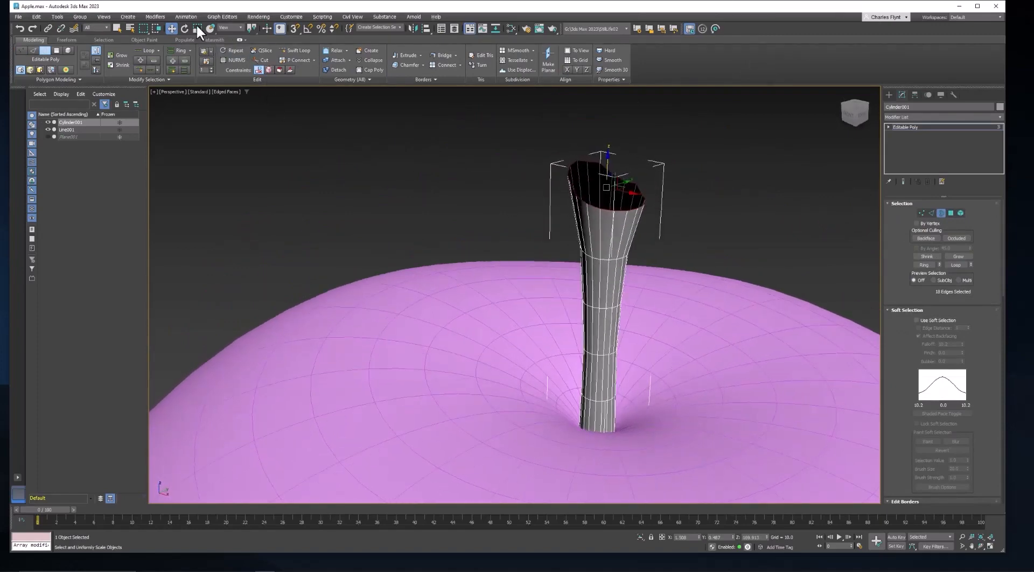
{"action": "left_click", "coordinate": [196, 28]}
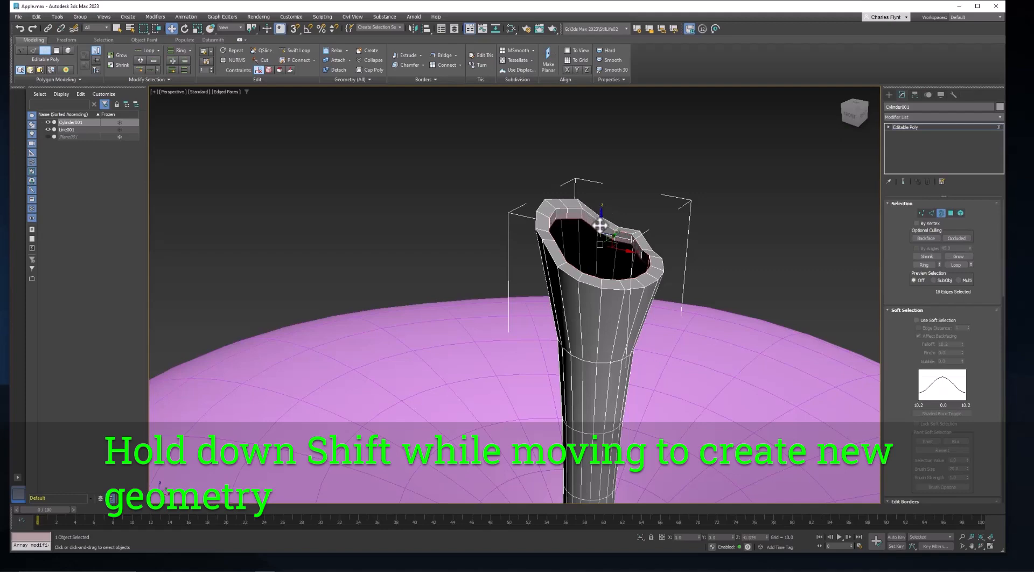
{"action": "left_click_drag", "start_coordinate": [600, 224], "coordinate": [596, 257]}
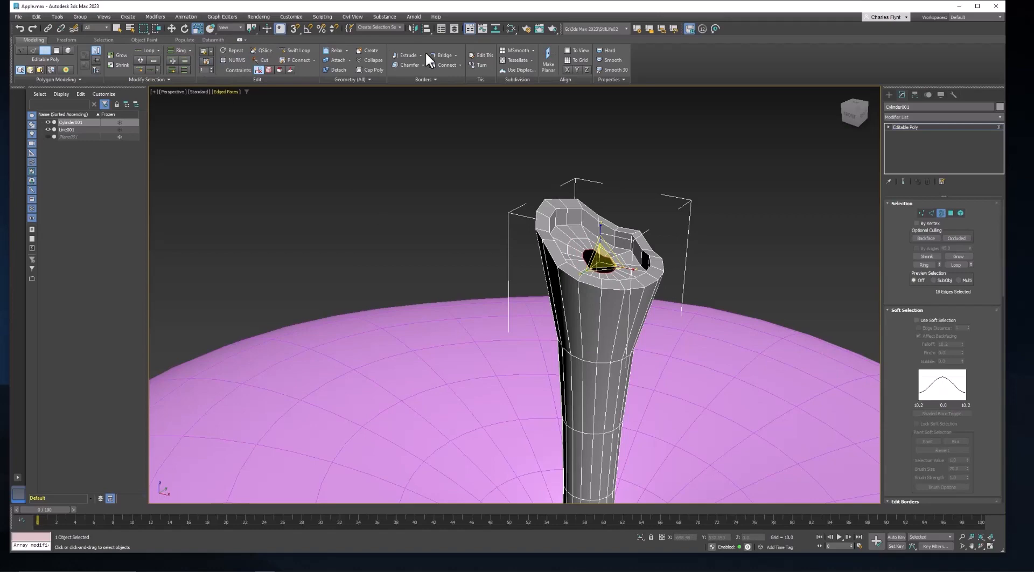
{"action": "left_click", "coordinate": [747, 299]}
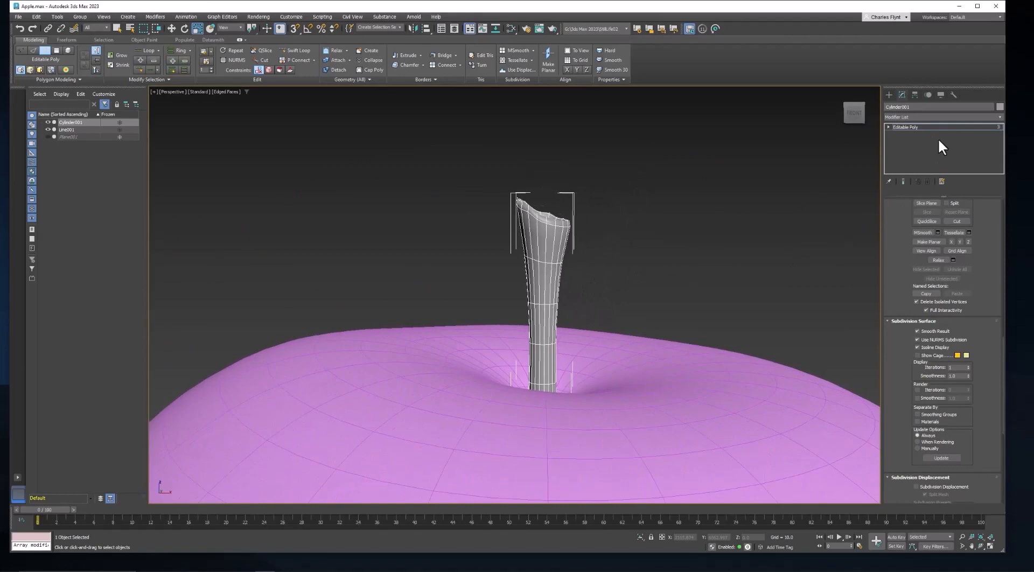
{"action": "mouse_move", "coordinate": [903, 136]}
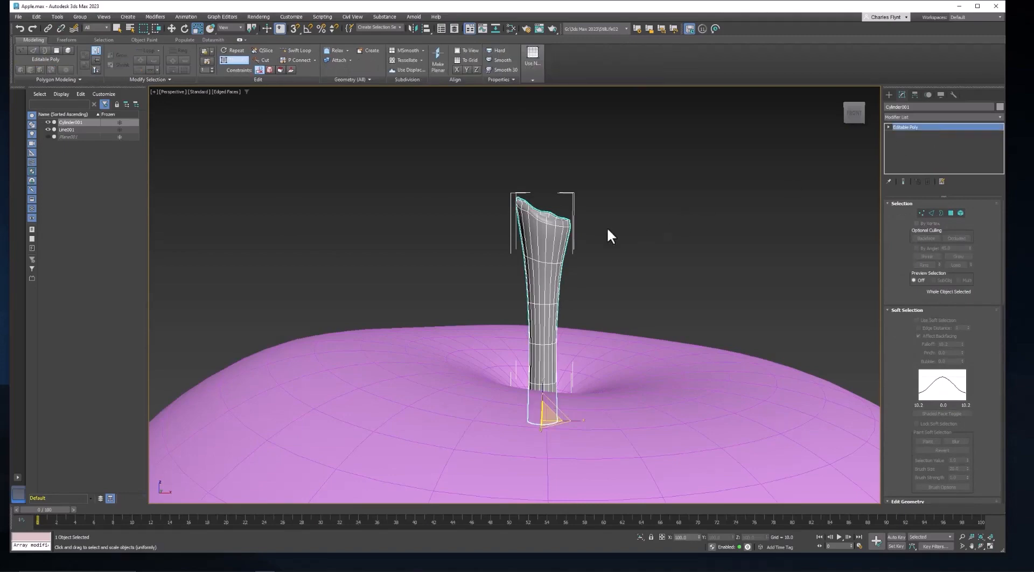
- Apply a Bend modifier to the whole stem and raise its Angle to curve it
{"action": "left_click", "coordinate": [942, 118]}
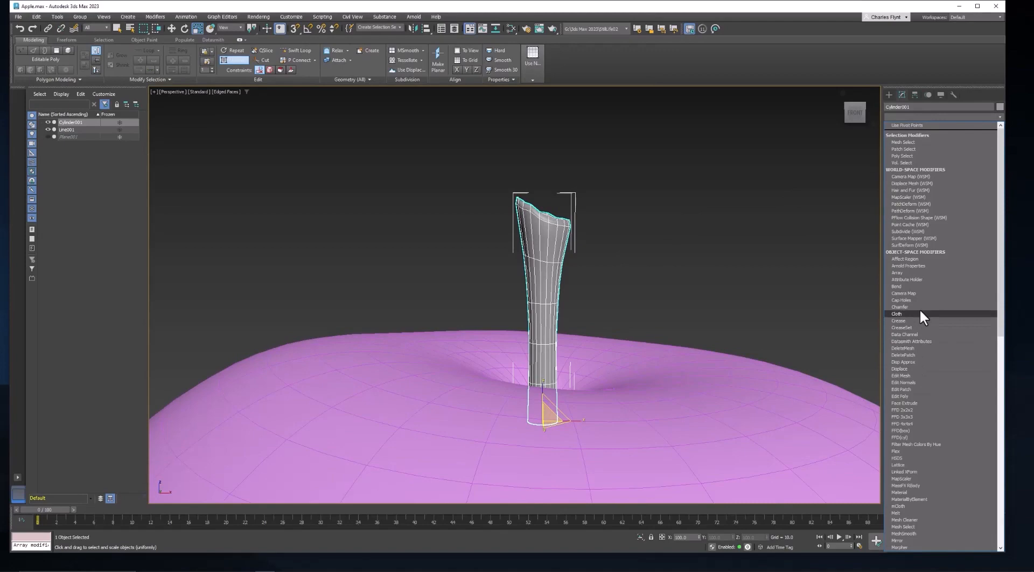
{"action": "left_click", "coordinate": [895, 285]}
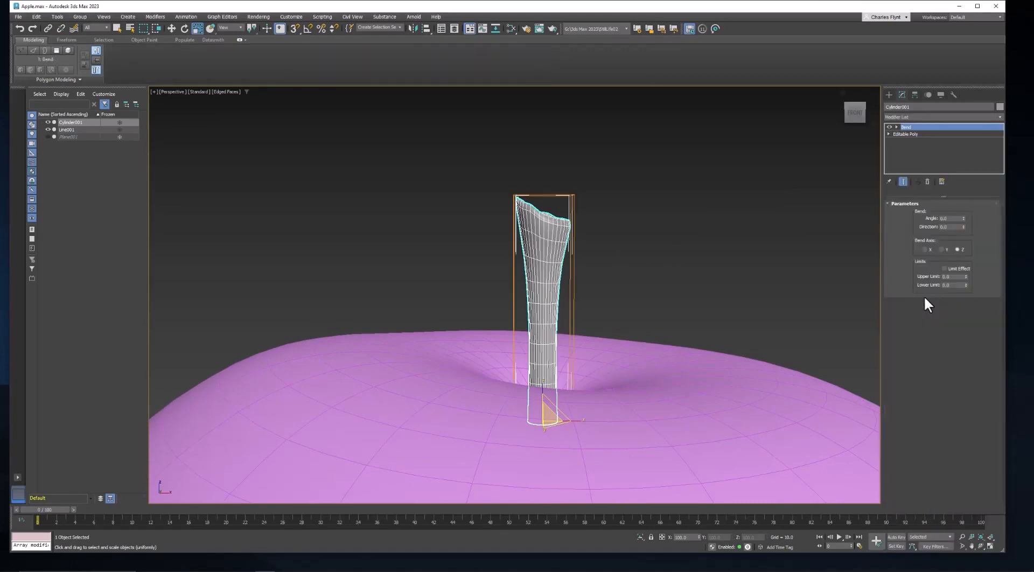
{"action": "left_click_drag", "start_coordinate": [962, 219], "coordinate": [962, 211]}
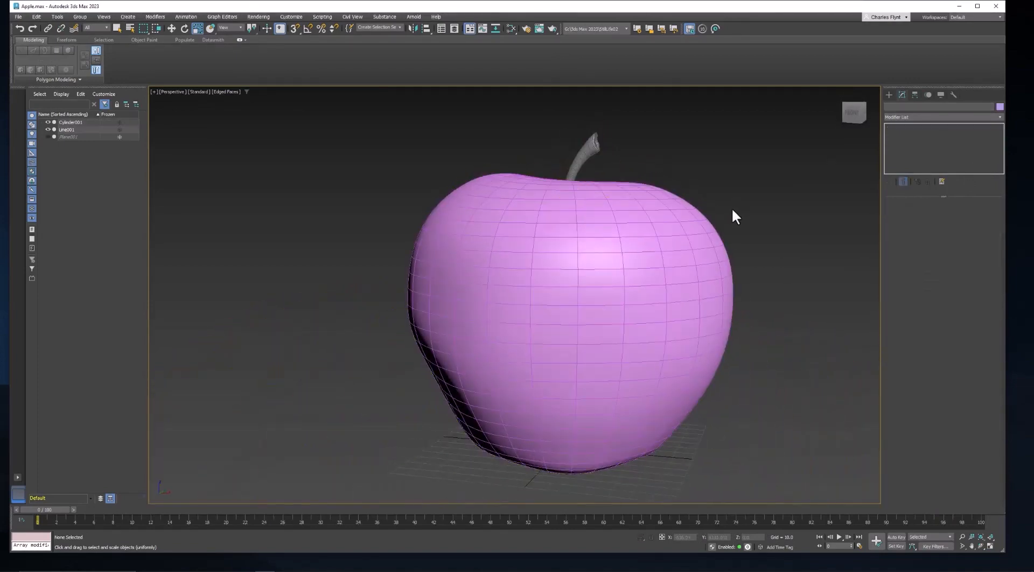
- Deselect the stem to show the finished apple with its bent stem
{"action": "left_click", "coordinate": [722, 257]}
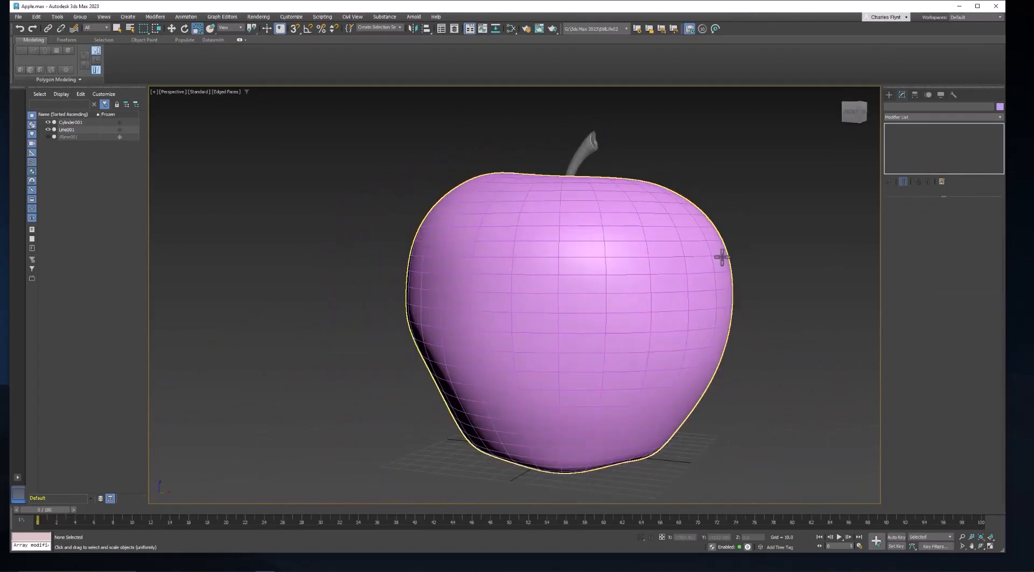